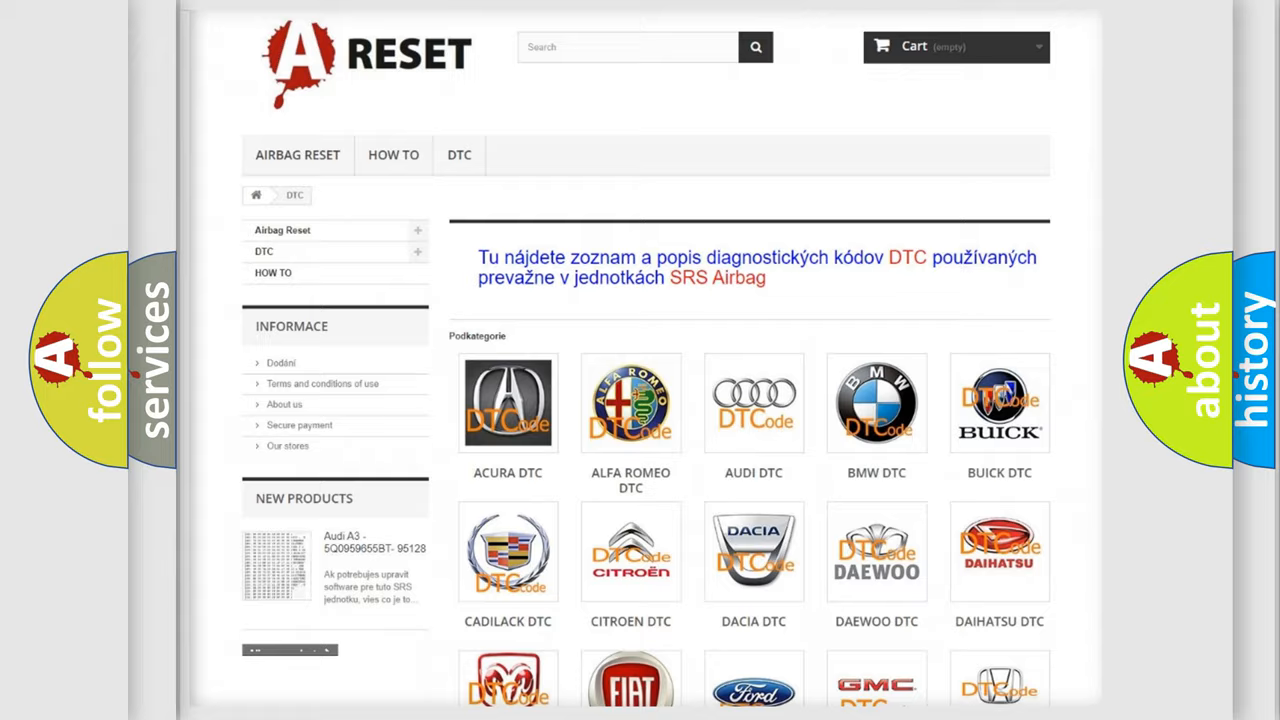
Open the Chrysler DTC category from the subcategory grid to list its airbag trouble codes.
{"action": "scroll", "scroll_direction": "down", "scroll_amount": 3}
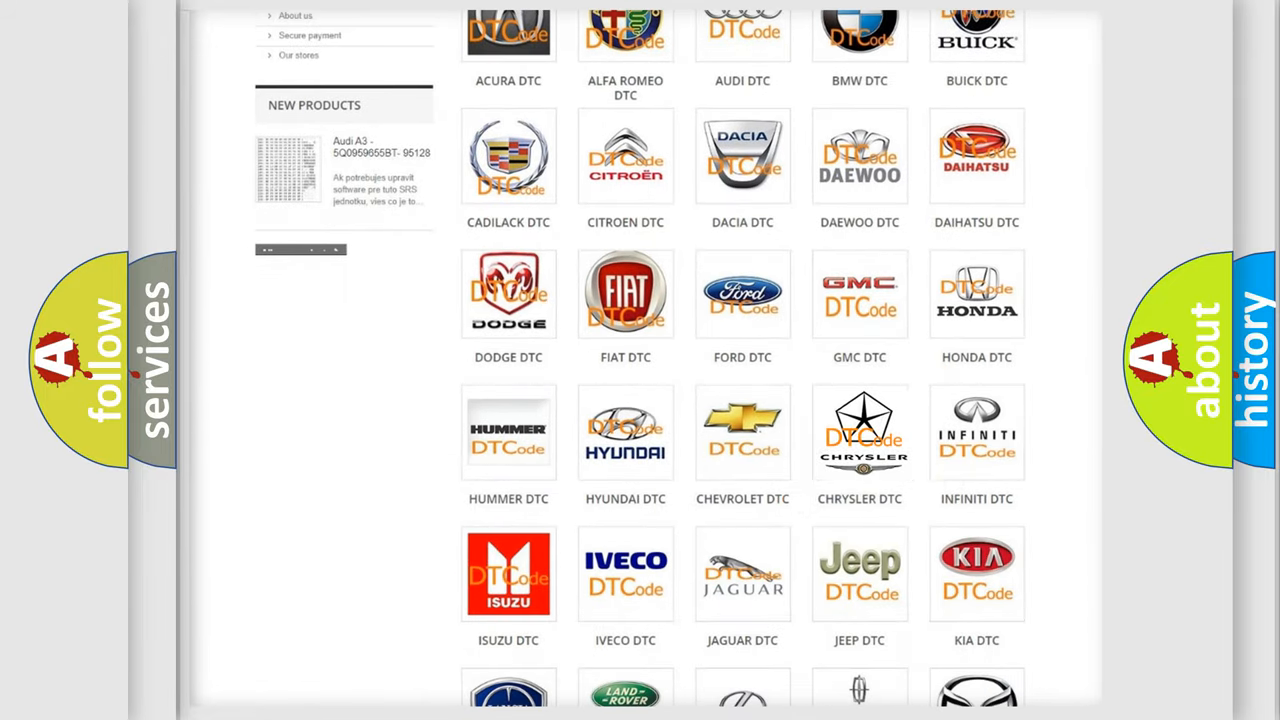
{"action": "left_click", "coordinate": [860, 432]}
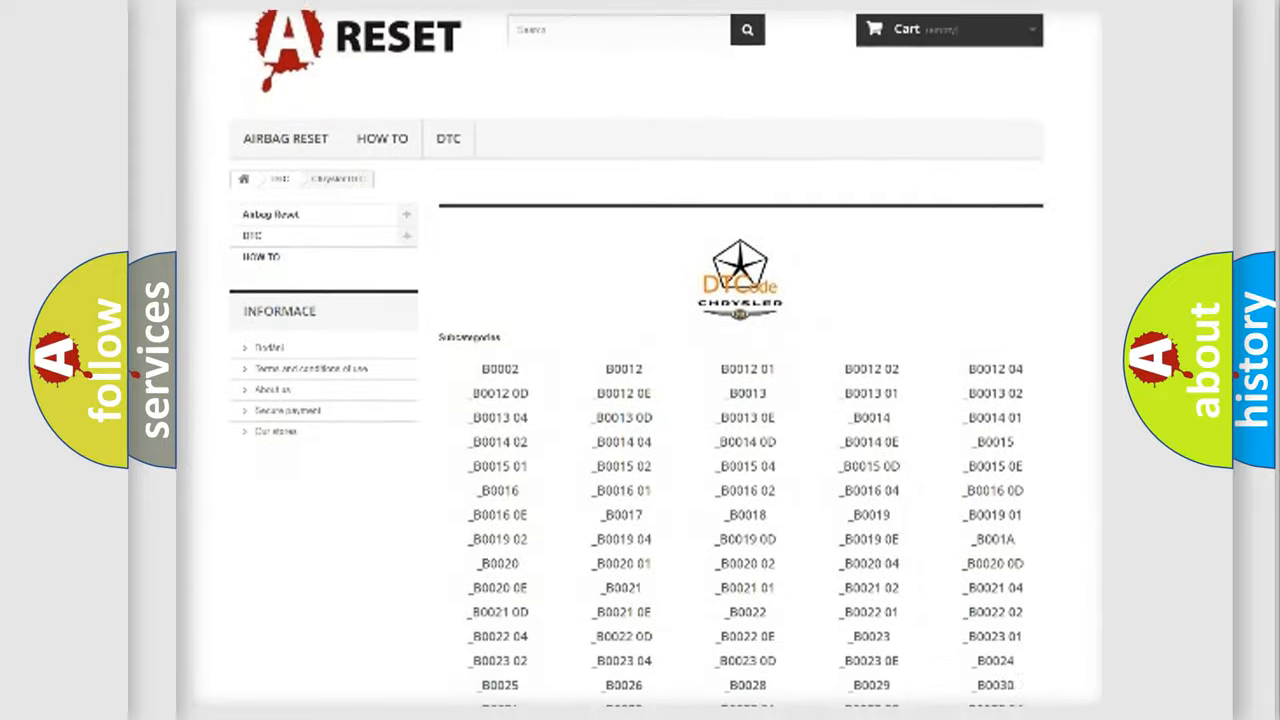